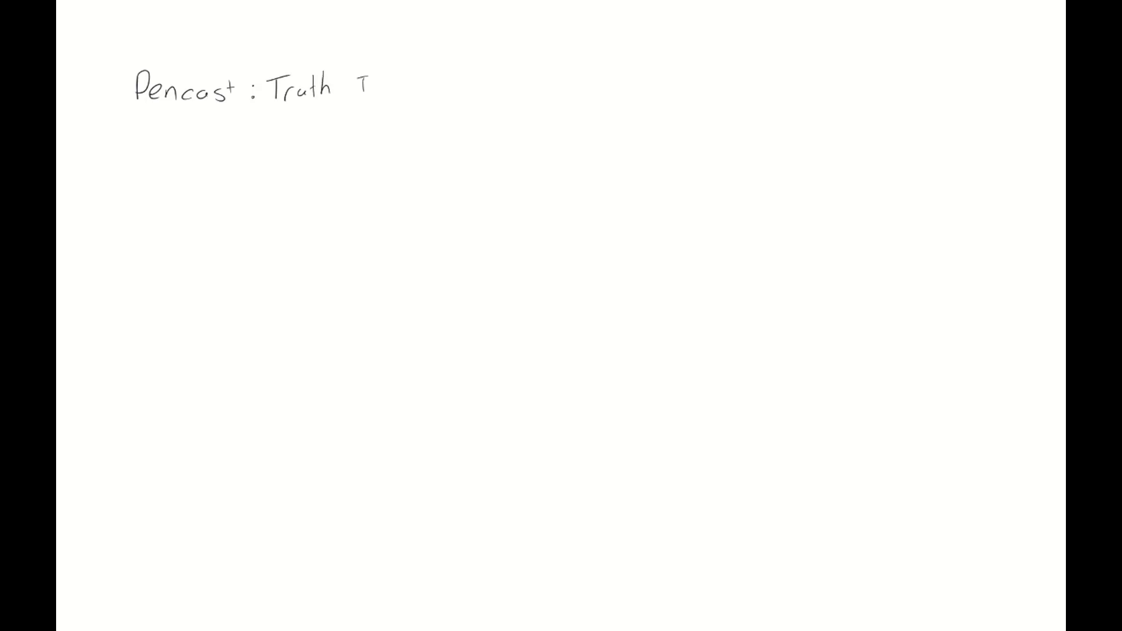
Finish the title with 'Tables' and begin the first stroke on the line below it
text(Tables)
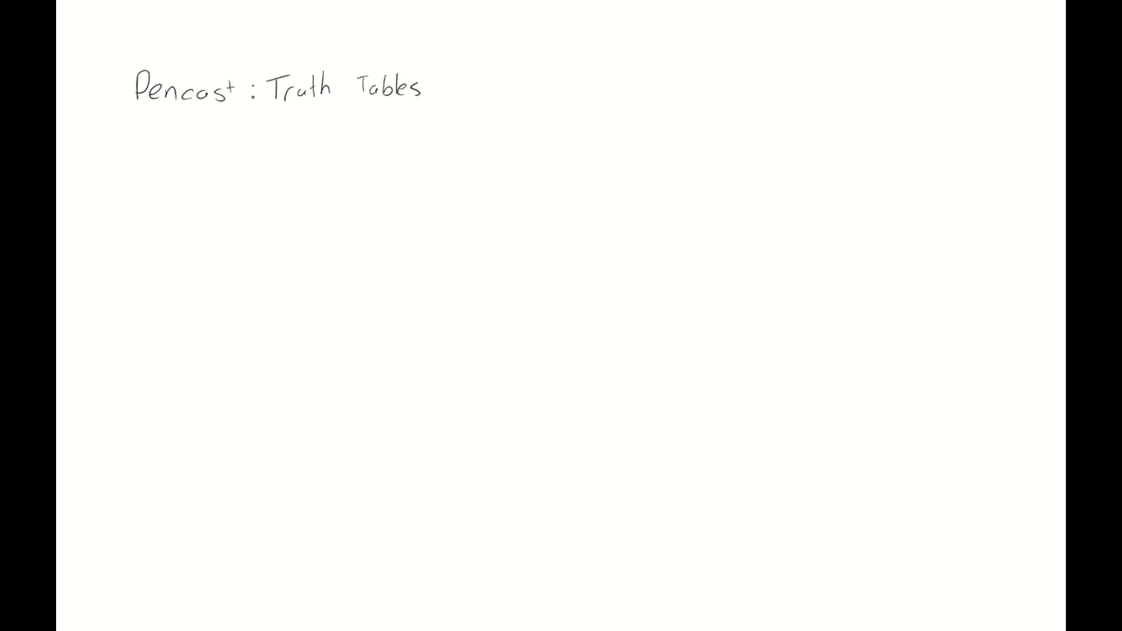
drag(147, 166, 148, 199)
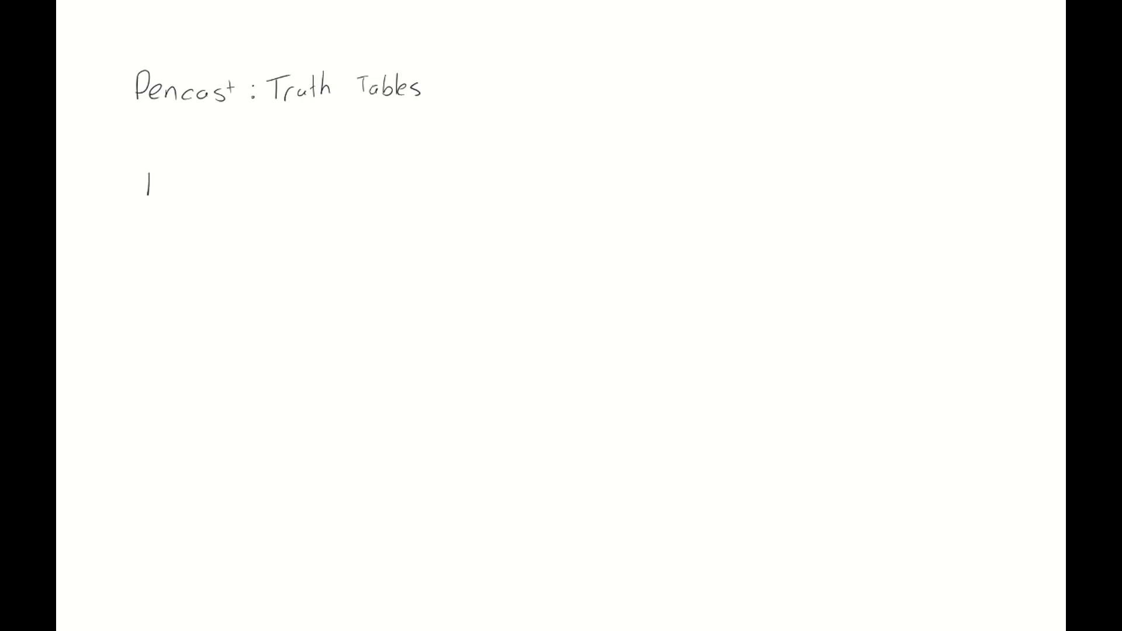